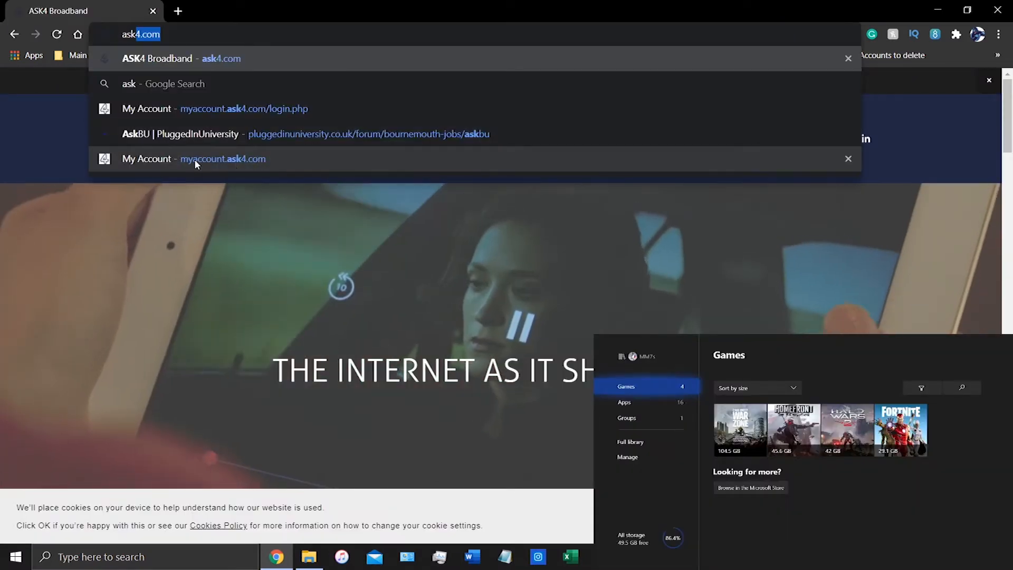
# Reach the signed-in ASK4 My Account dashboard and head to device management.
pyautogui.click(222, 159)
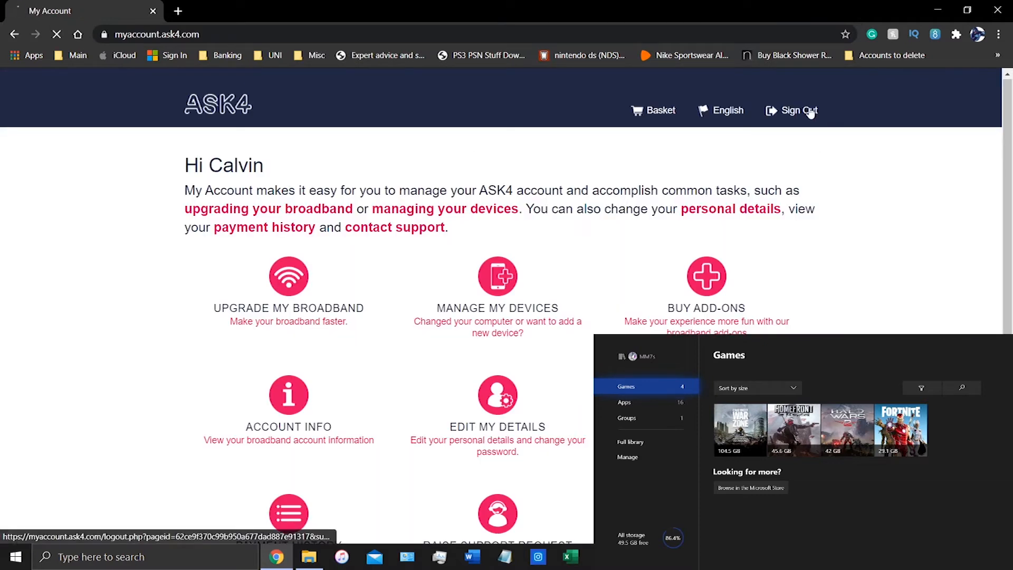
pyautogui.click(497, 274)
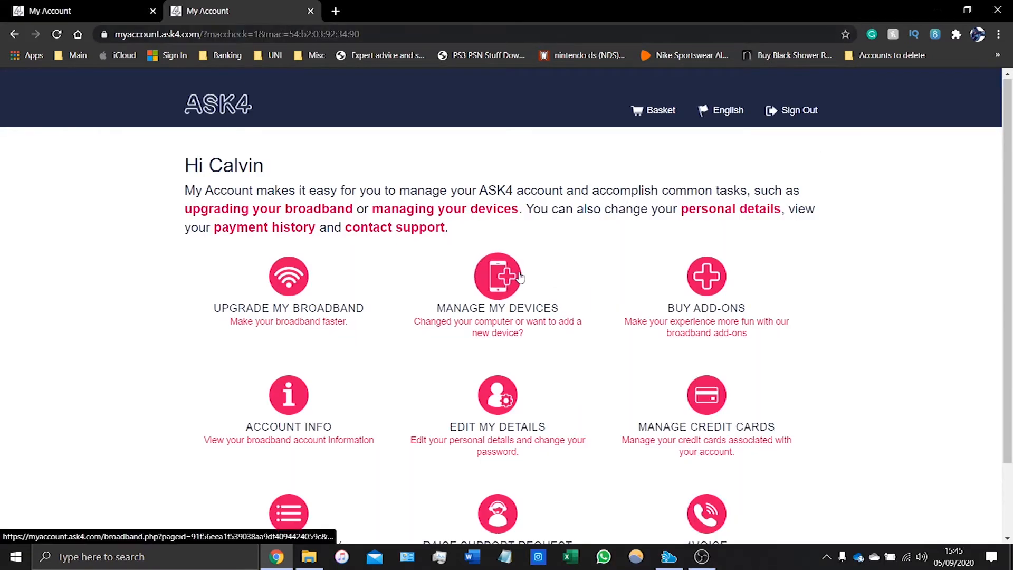
# View the Home Park registered devices and start the Add New Device form.
pyautogui.click(497, 284)
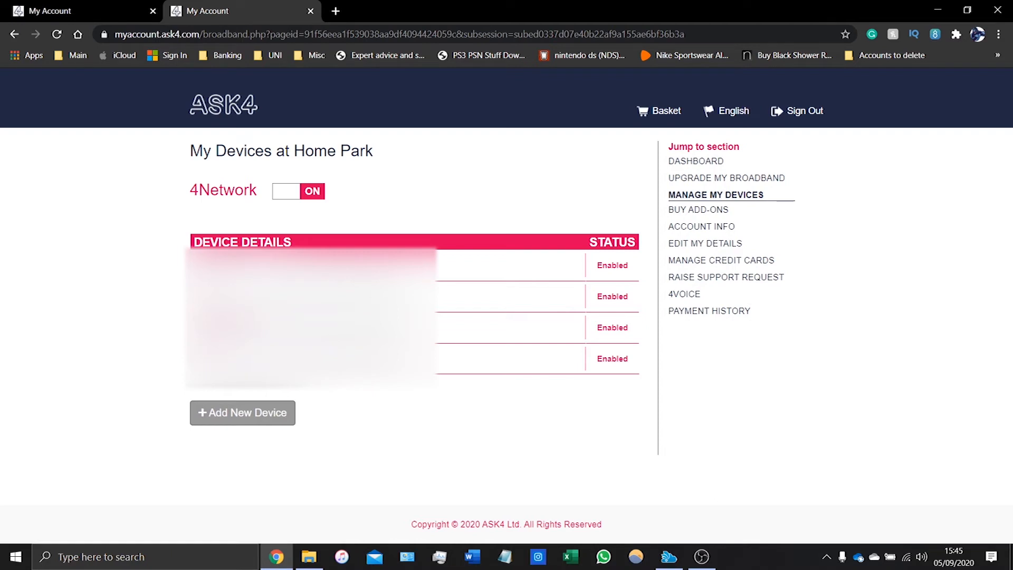
pyautogui.moveTo(306, 439)
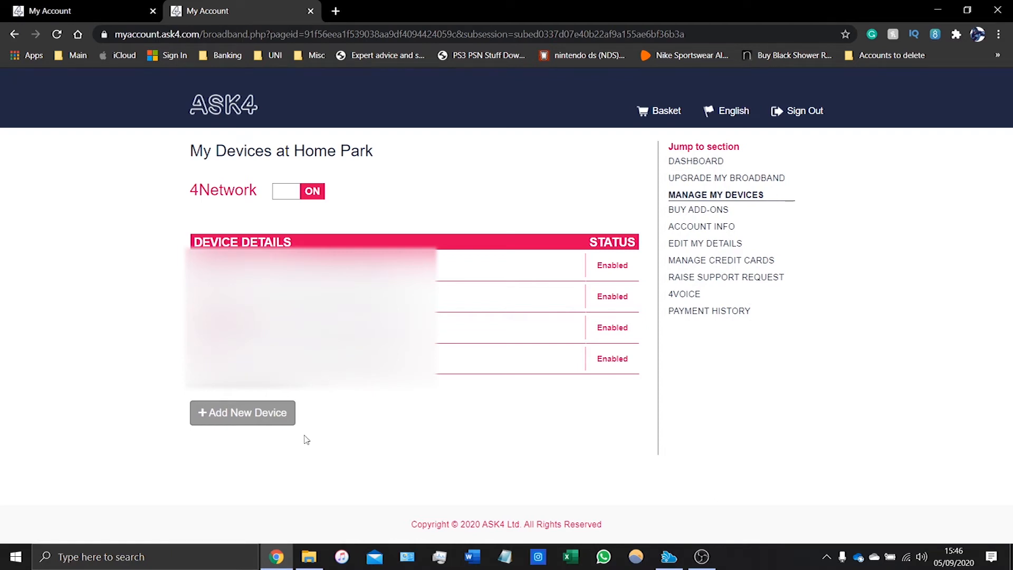
pyautogui.click(242, 412)
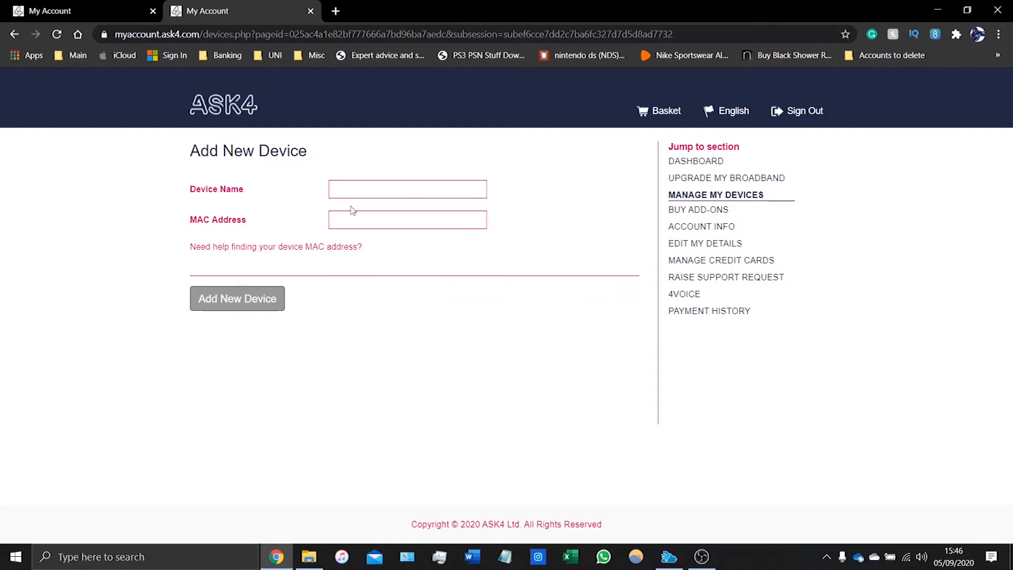
# Name the new device 'KZ LP (CABLE)' in the Device Name field.
pyautogui.click(407, 189)
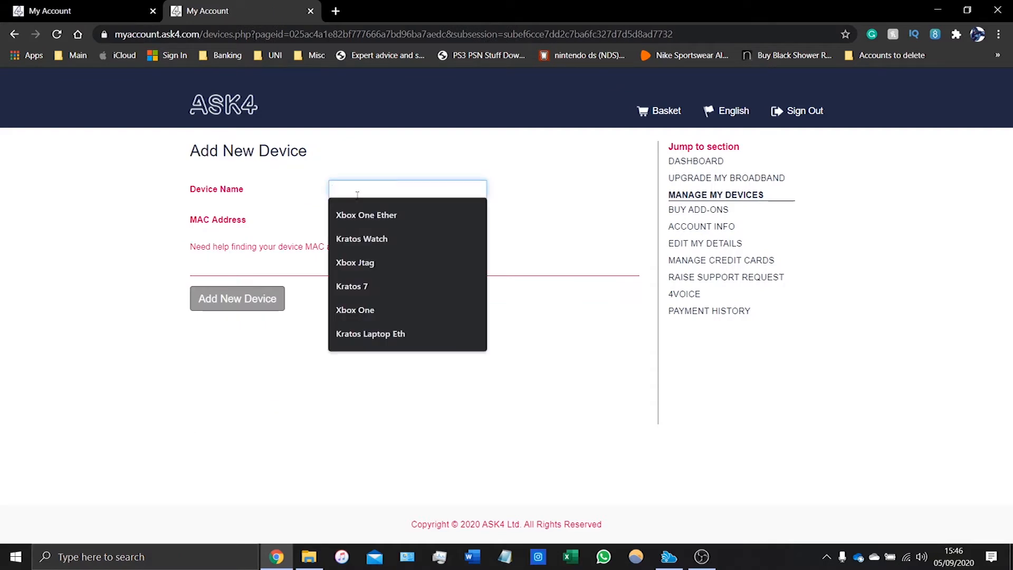
pyautogui.write('KZ LP (')
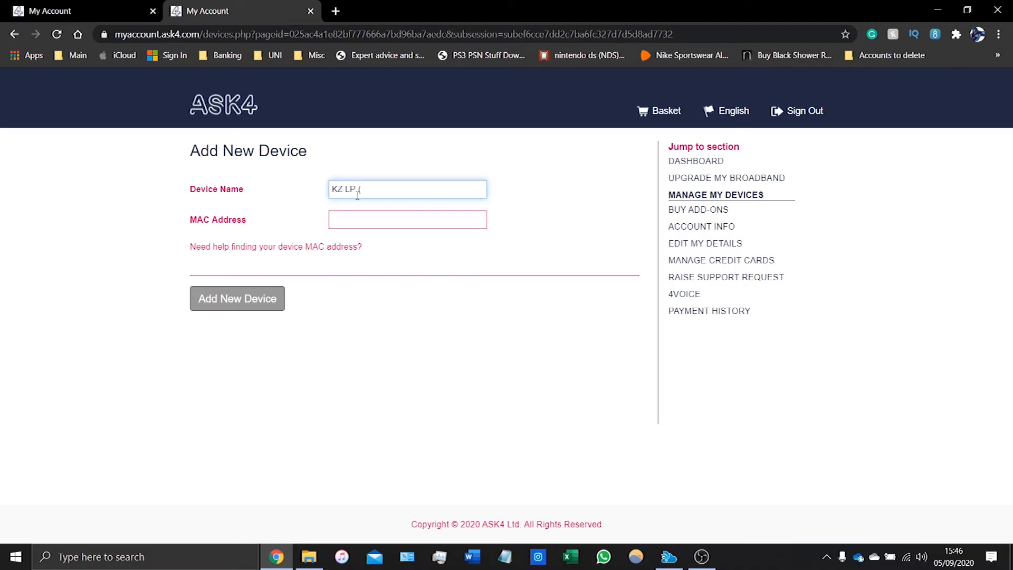
pyautogui.write('CABLE')
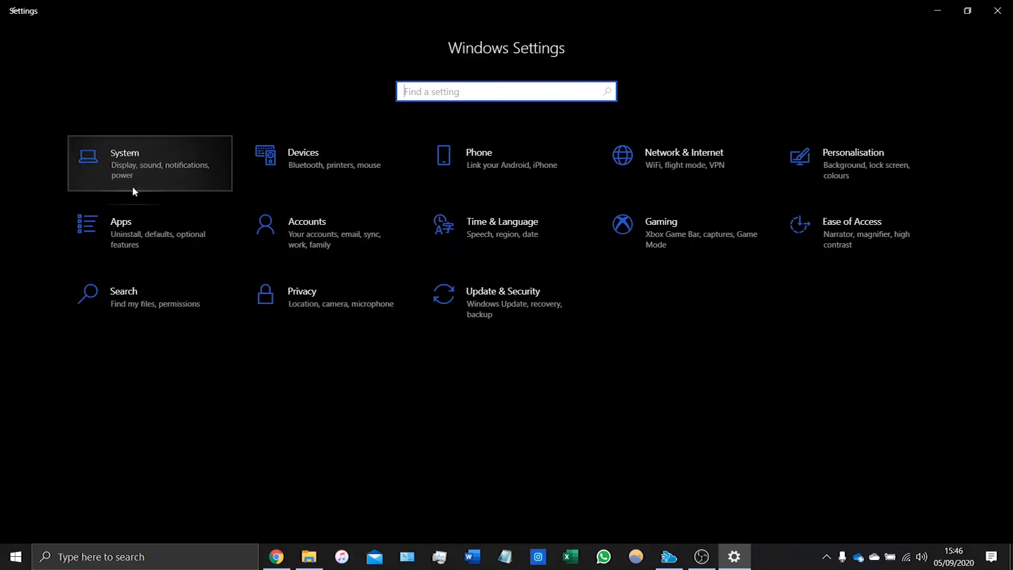
pyautogui.moveTo(213, 214)
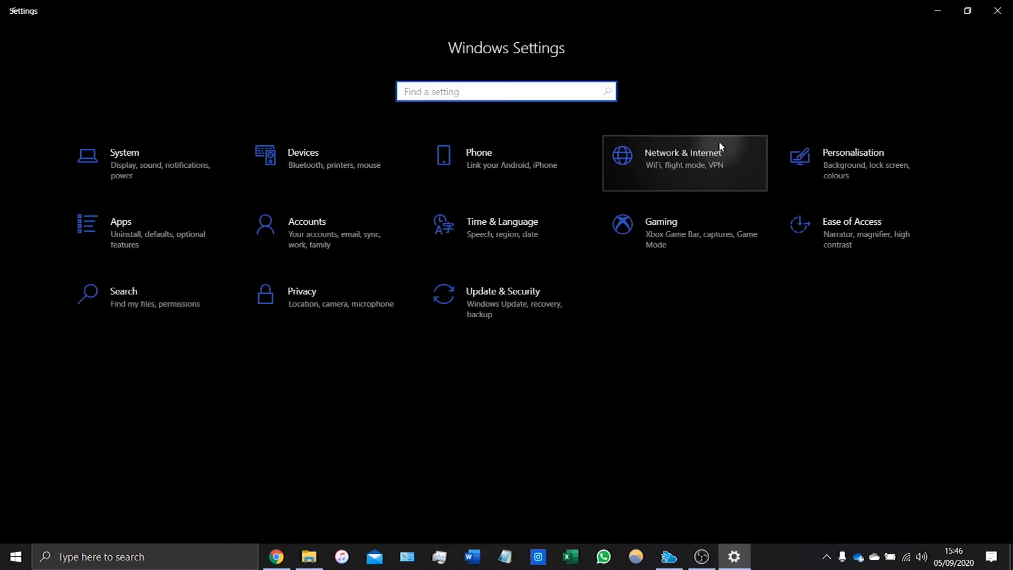
# Check the ASK4 connection's hardware details in Windows Network & Internet settings.
pyautogui.click(682, 159)
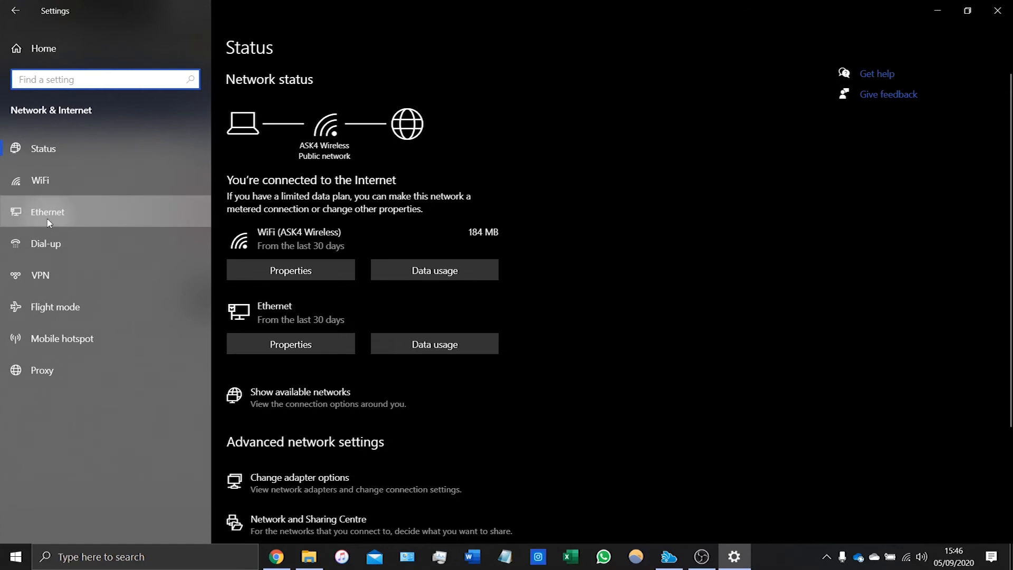
pyautogui.click(290, 270)
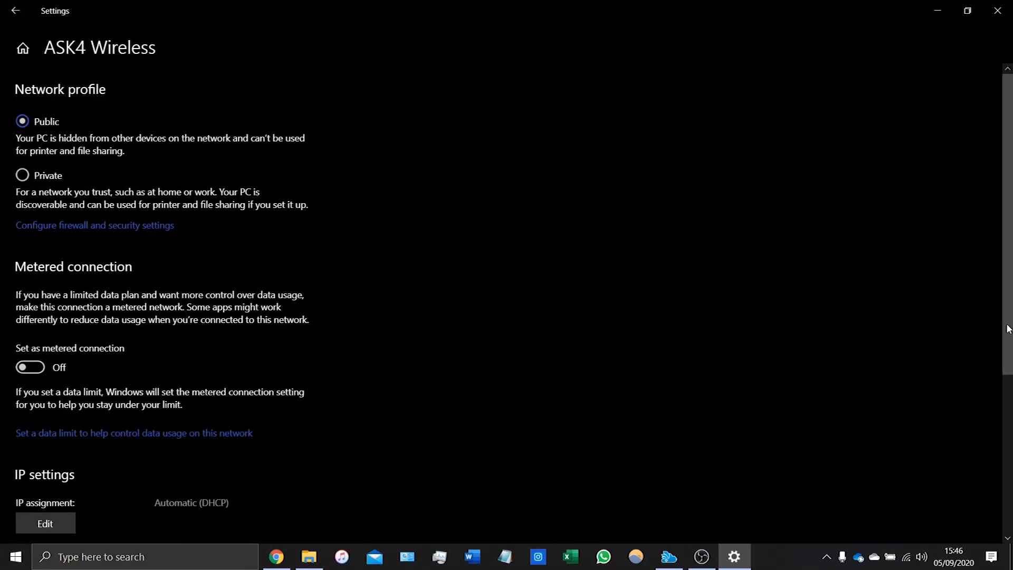
pyautogui.click(275, 556)
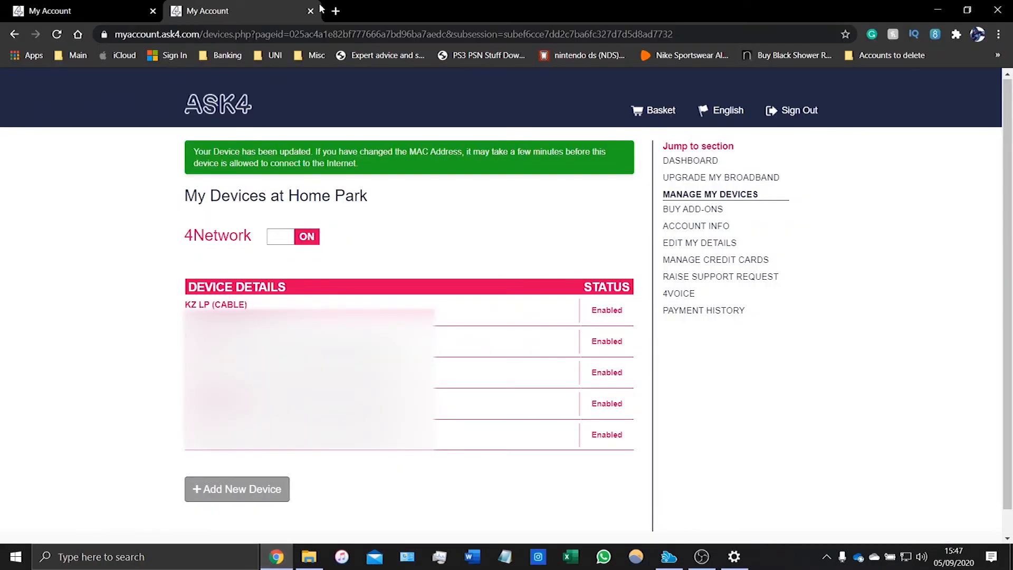
# Load Google in a fresh browser tab to confirm internet access works.
pyautogui.click(334, 11)
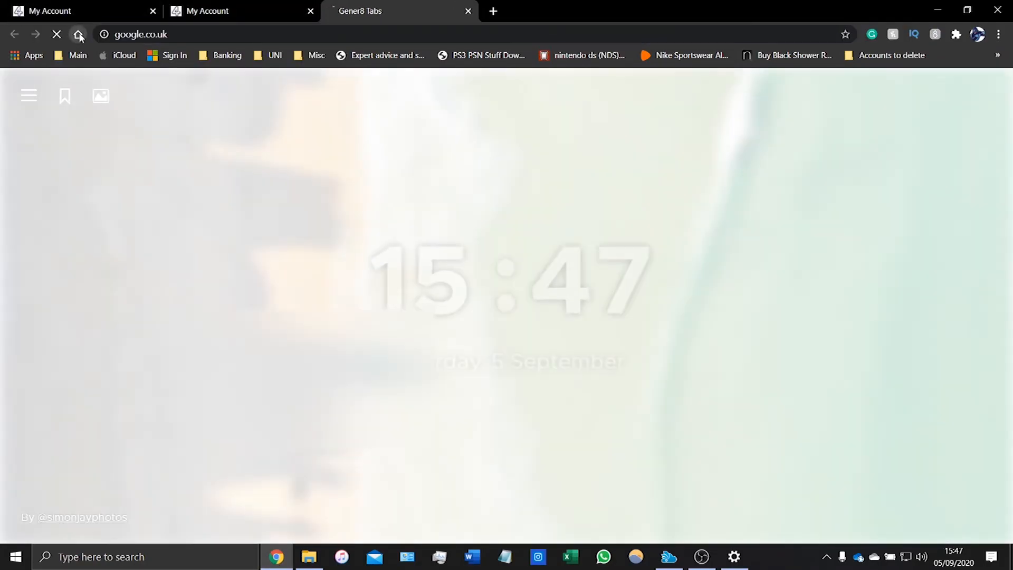
pyautogui.click(77, 34)
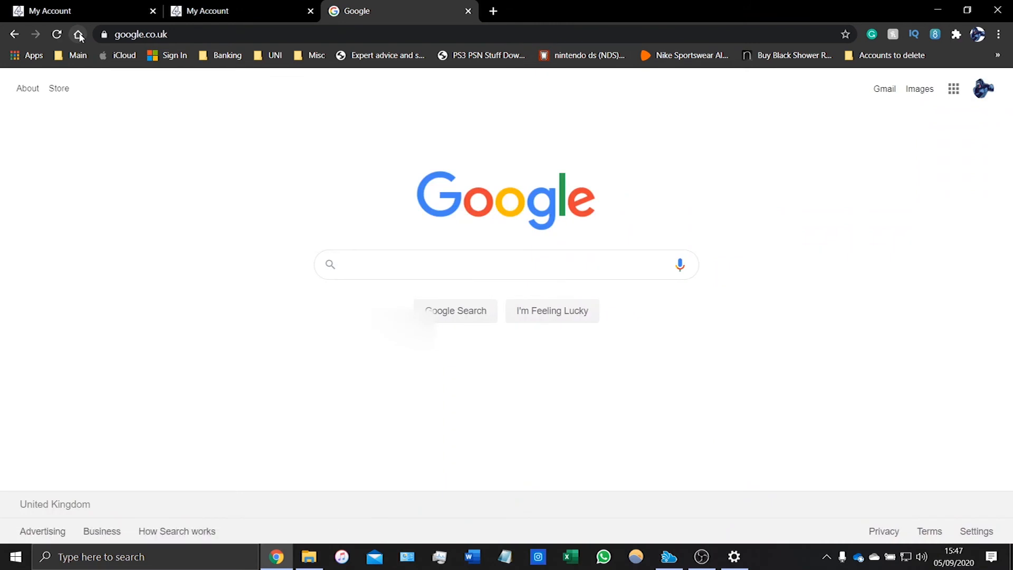